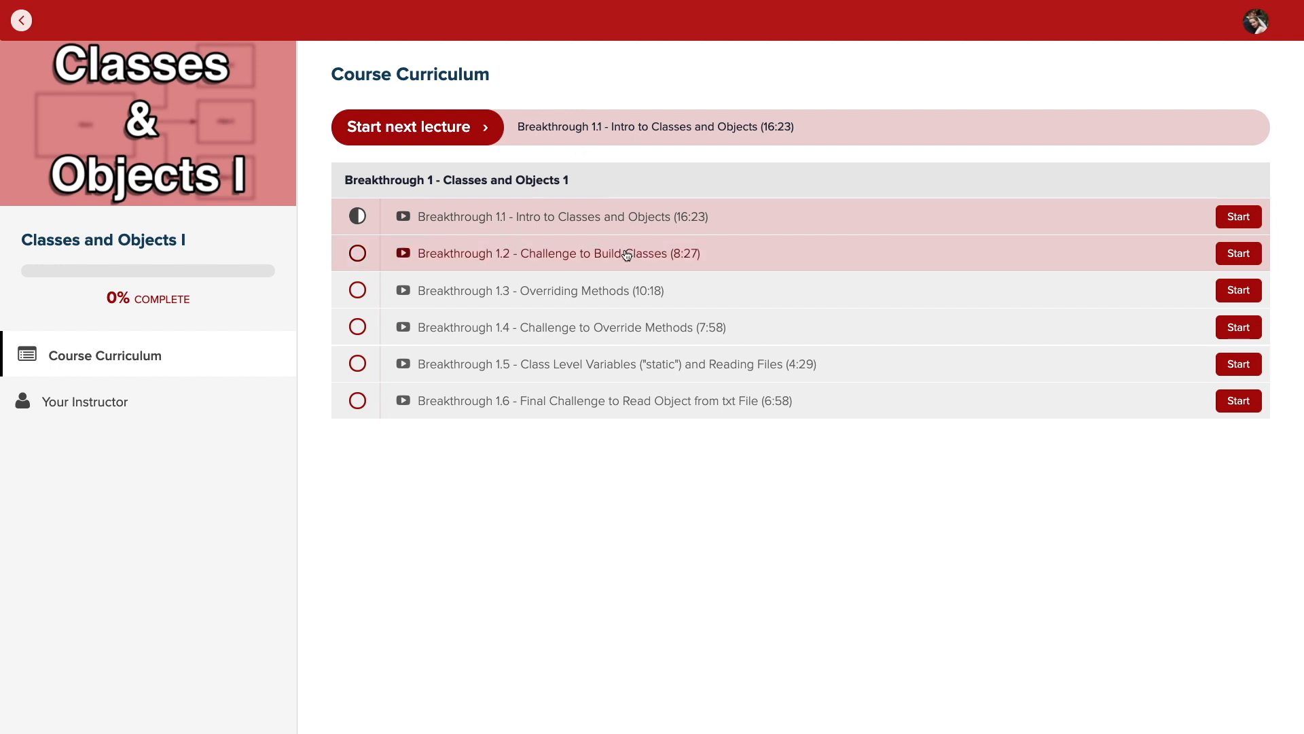
Step: Highlight the C# found output, the second loop's C# string and its less-indented break
left_click(1238, 253)
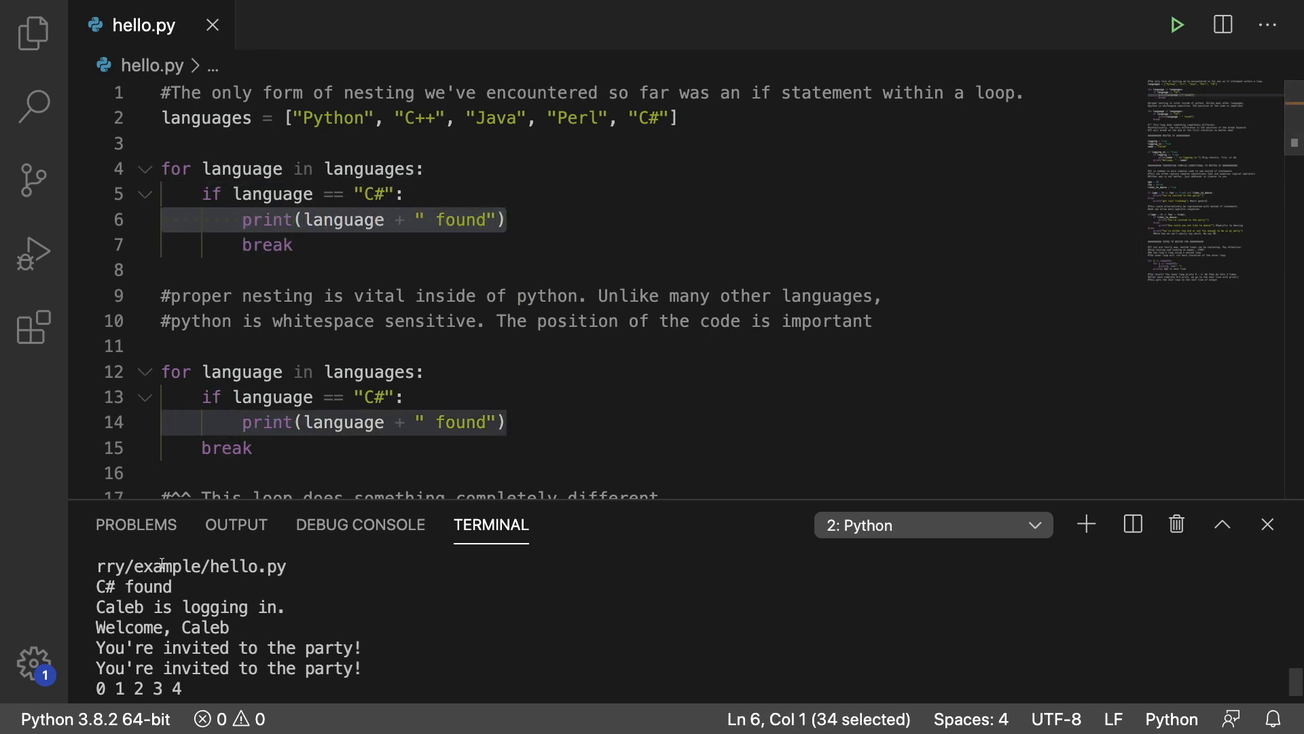
double_click(137, 586)
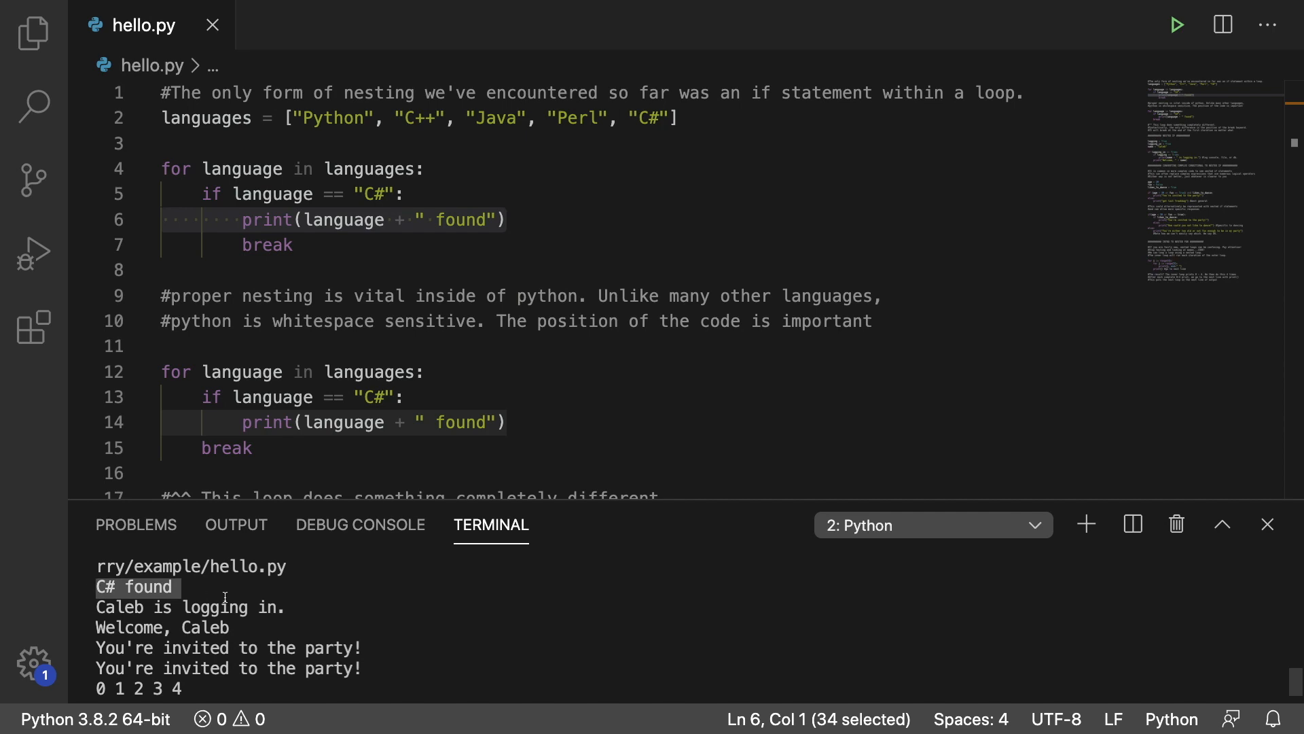
left_click(505, 219)
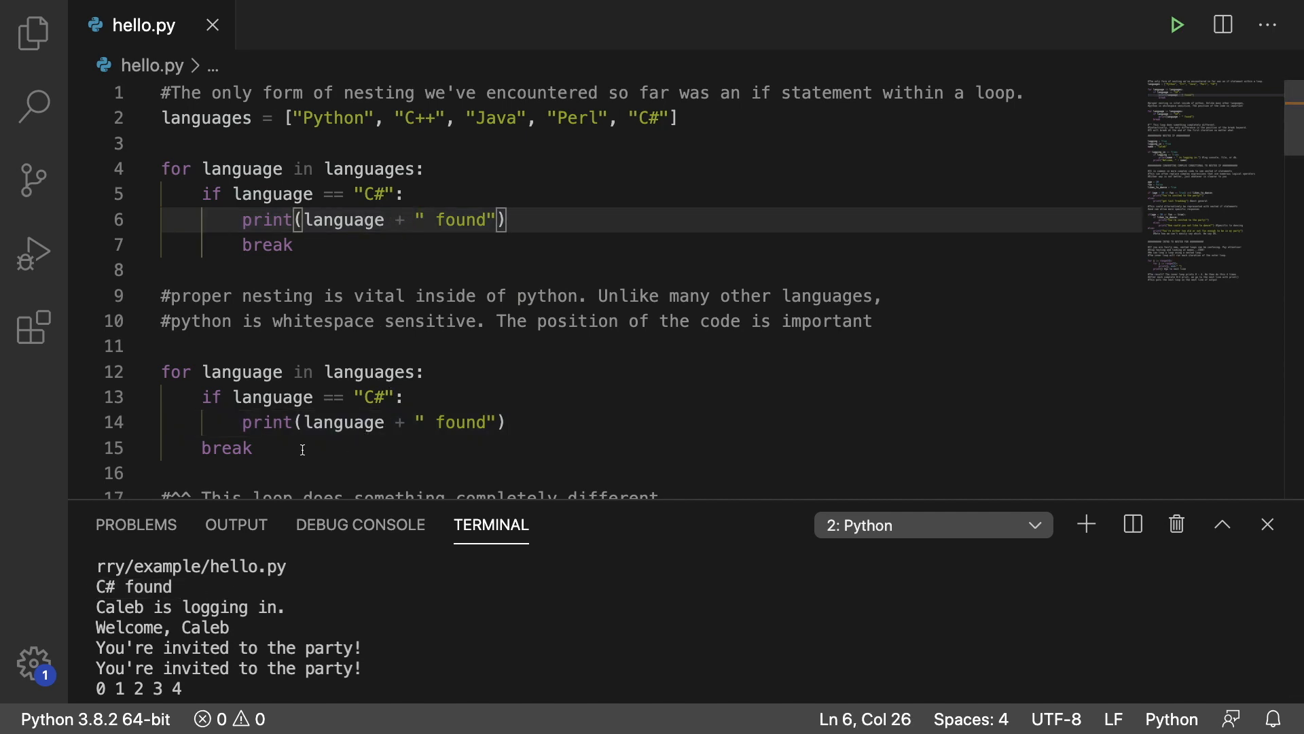
mouse_move(260, 447)
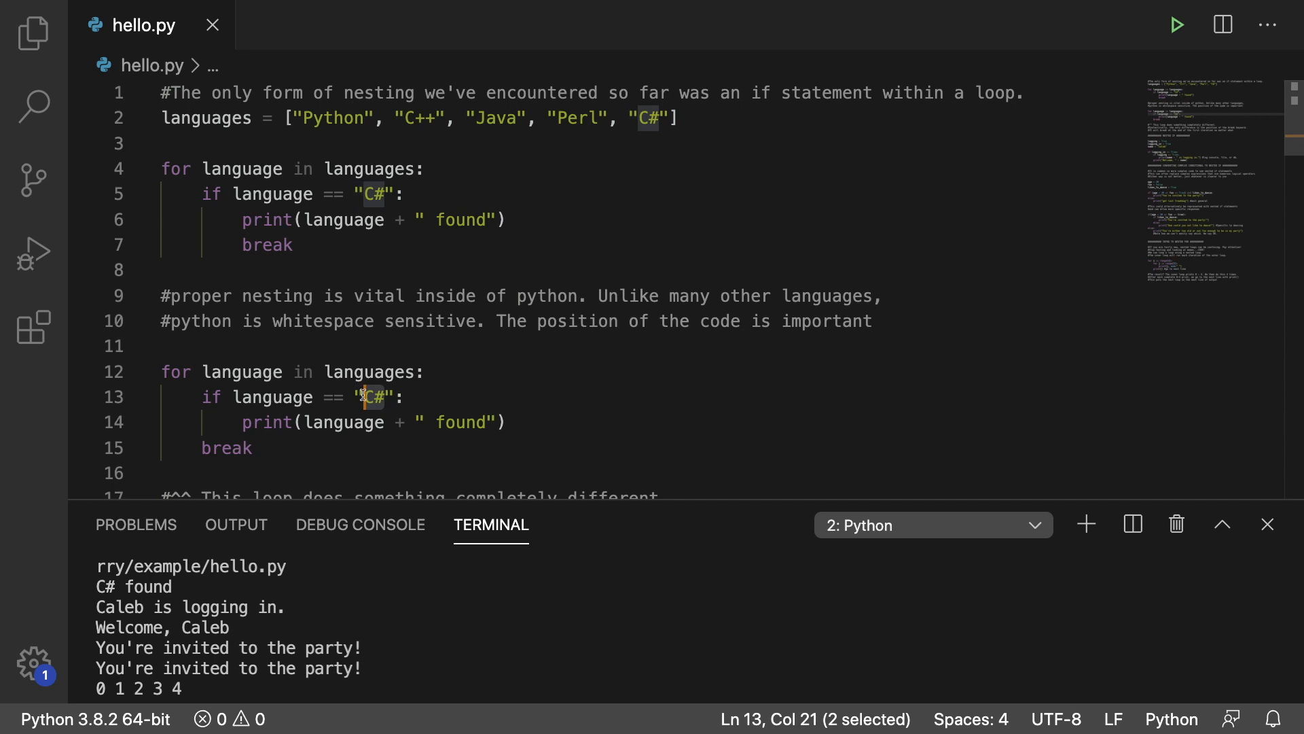
double_click(225, 448)
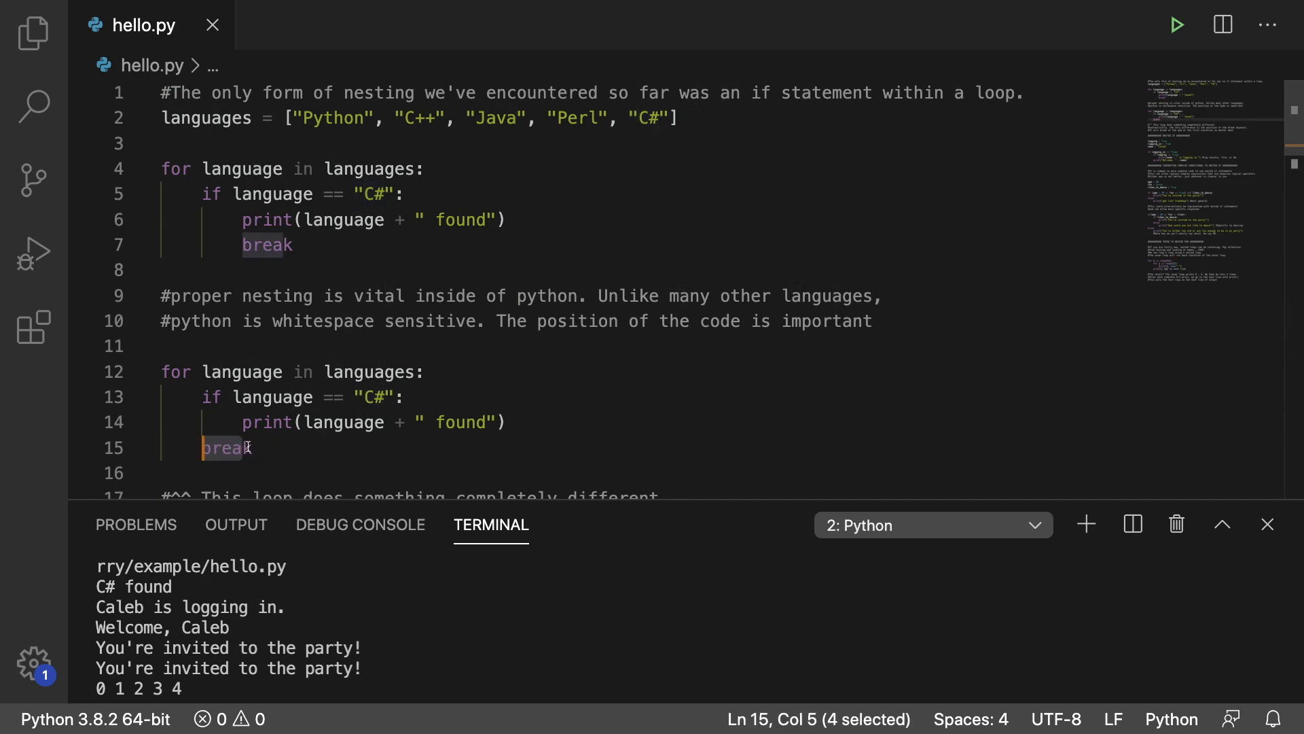
left_click(251, 447)
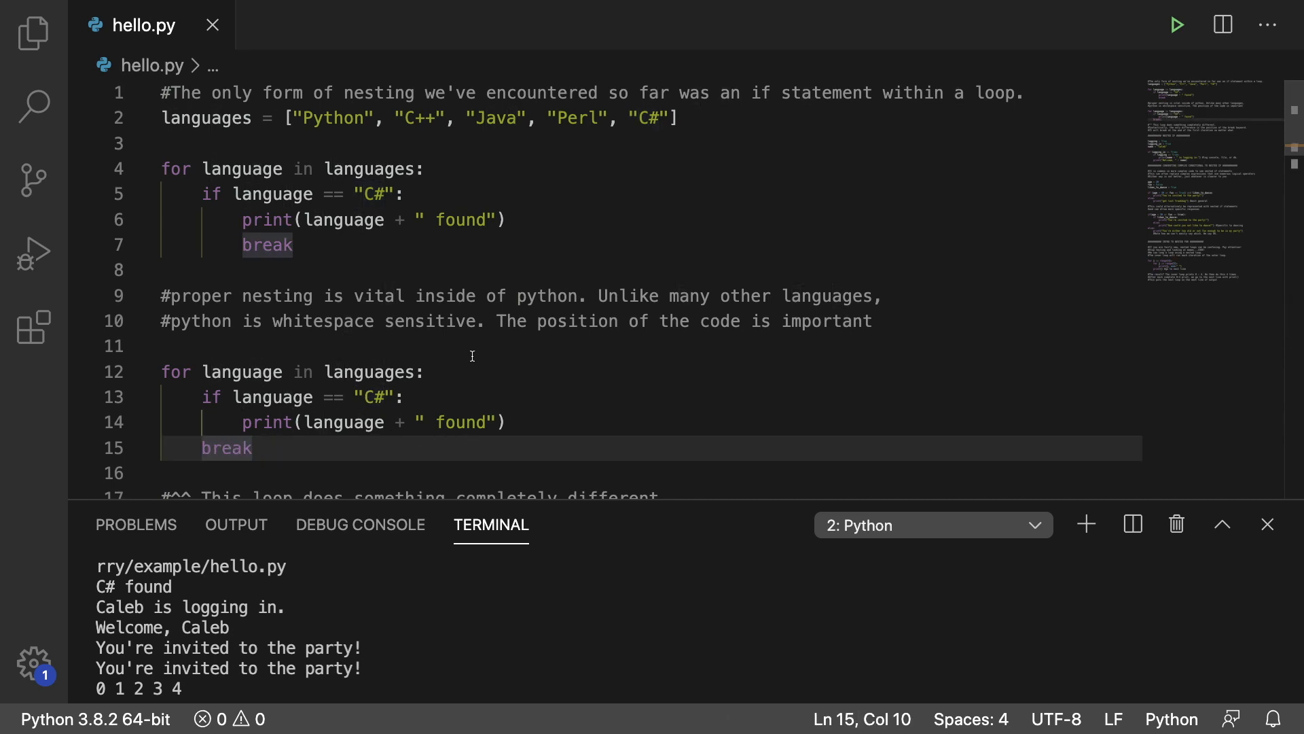
mouse_move(303, 464)
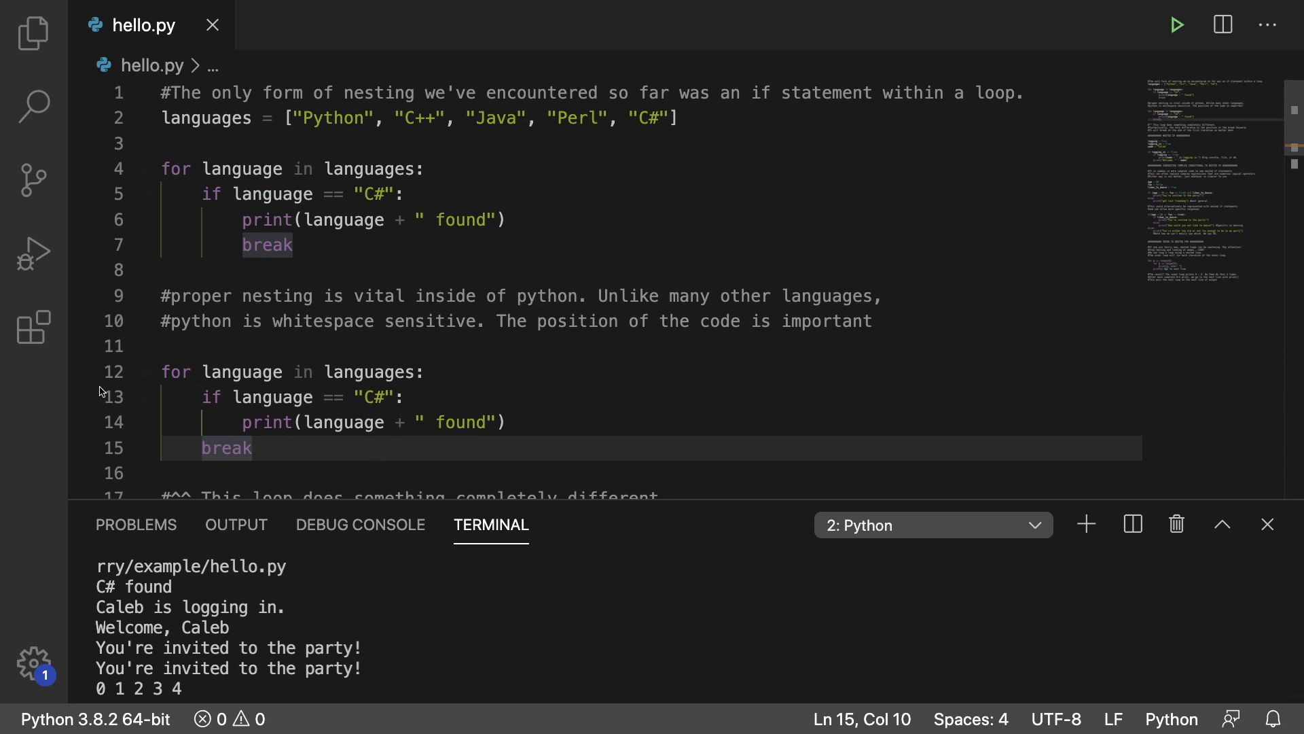
mouse_move(256, 290)
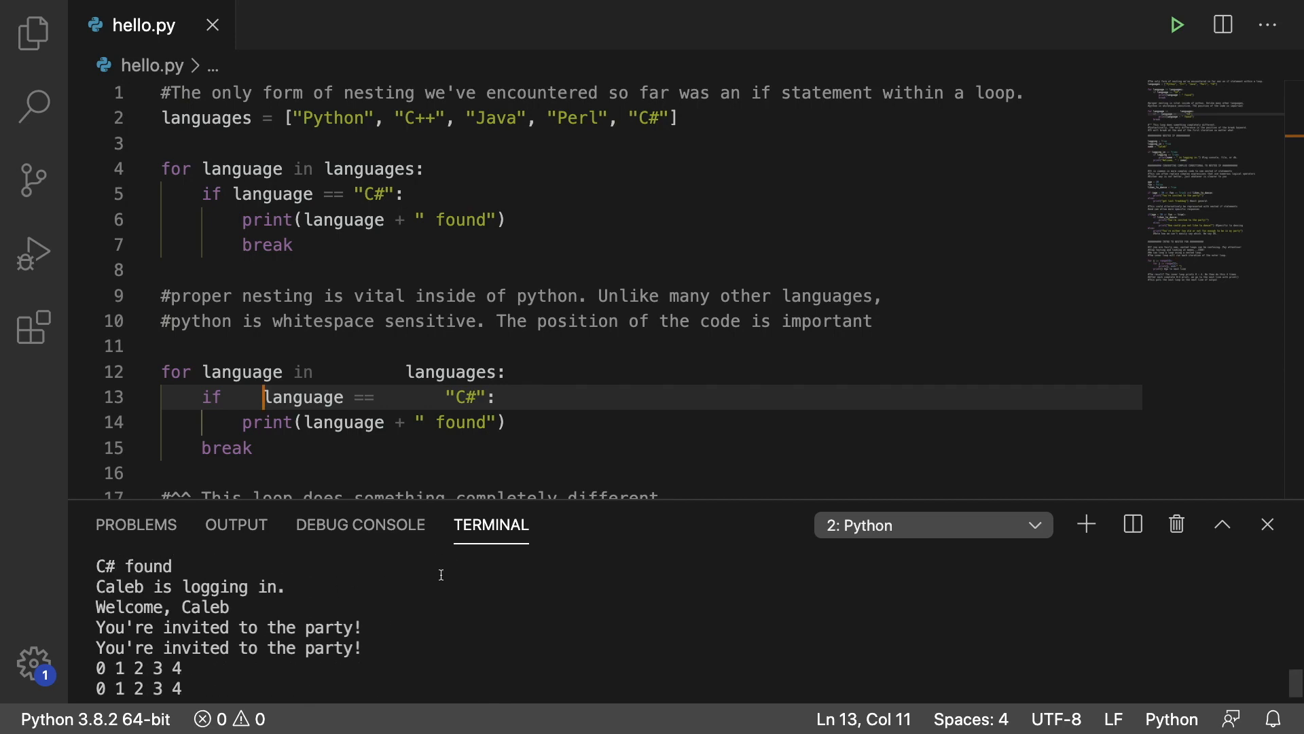
Step: Change 'whitespace' to 'indentation' in the comment and run hello.py to see the IndentationError
double_click(353, 322)
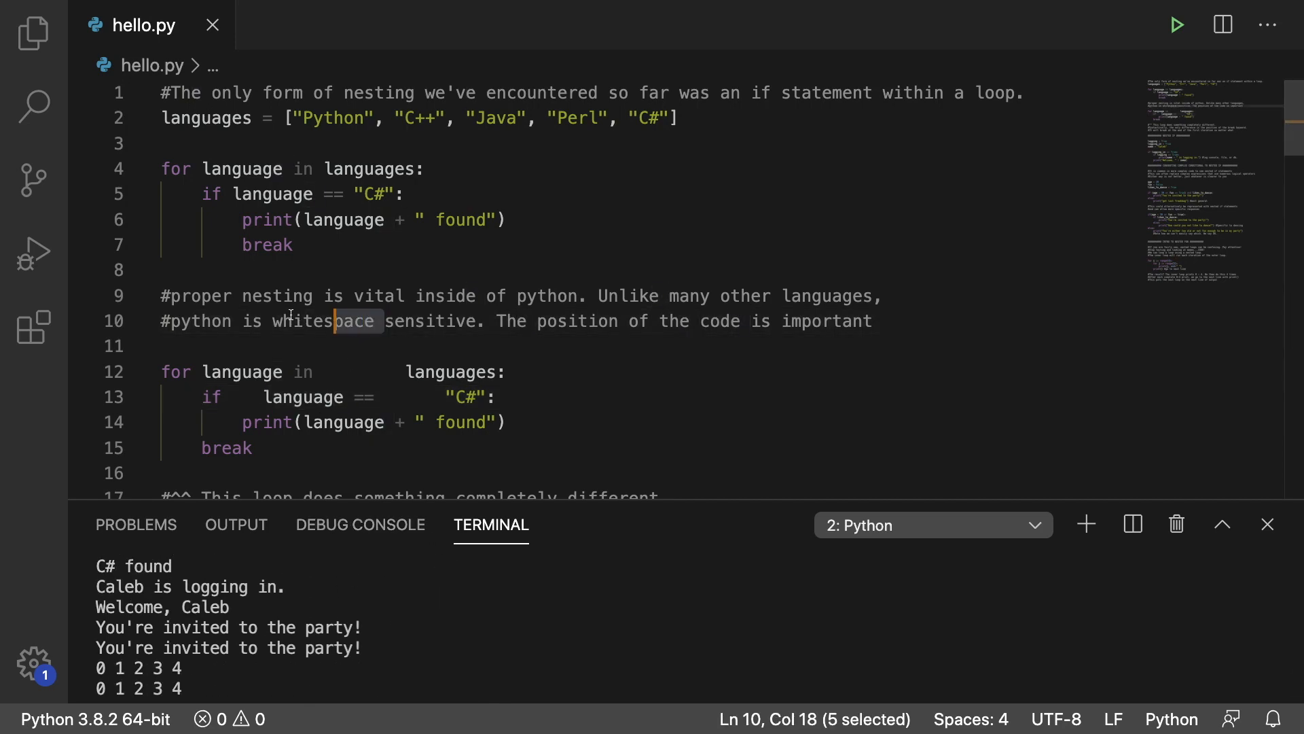
type("indentation")
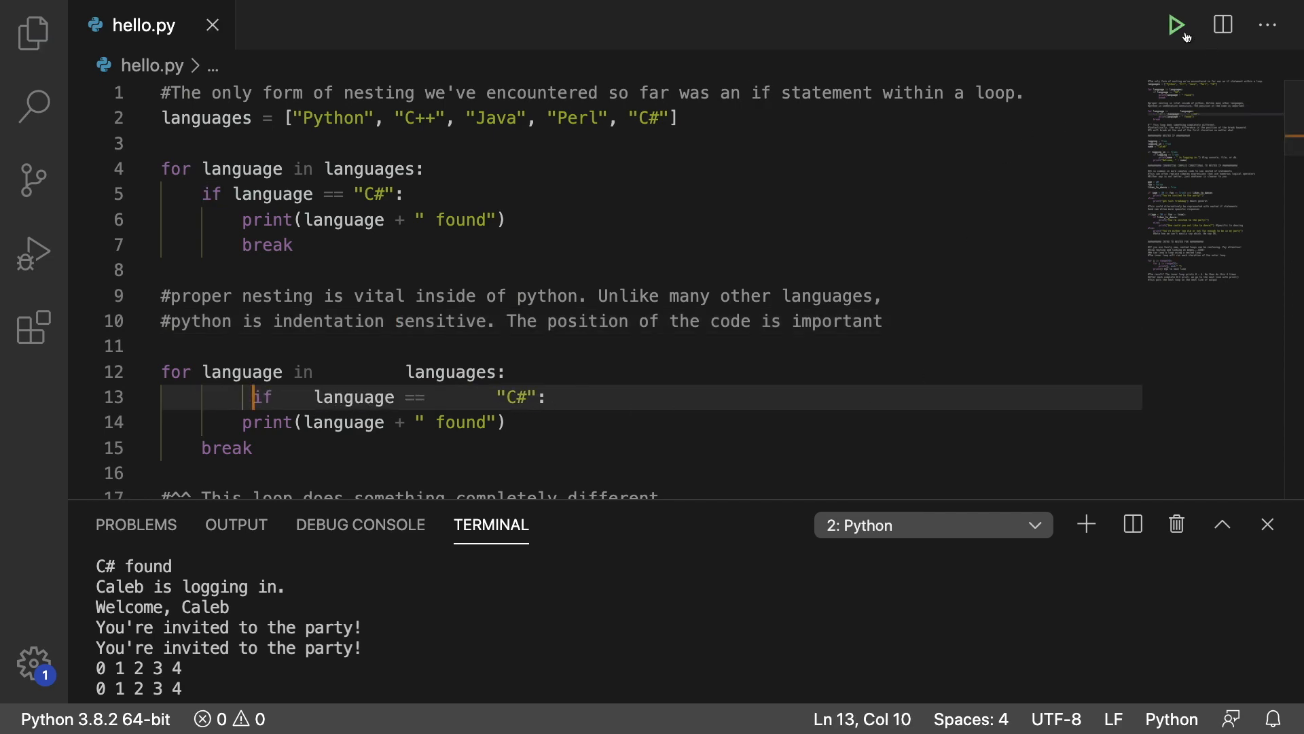
left_click(1176, 24)
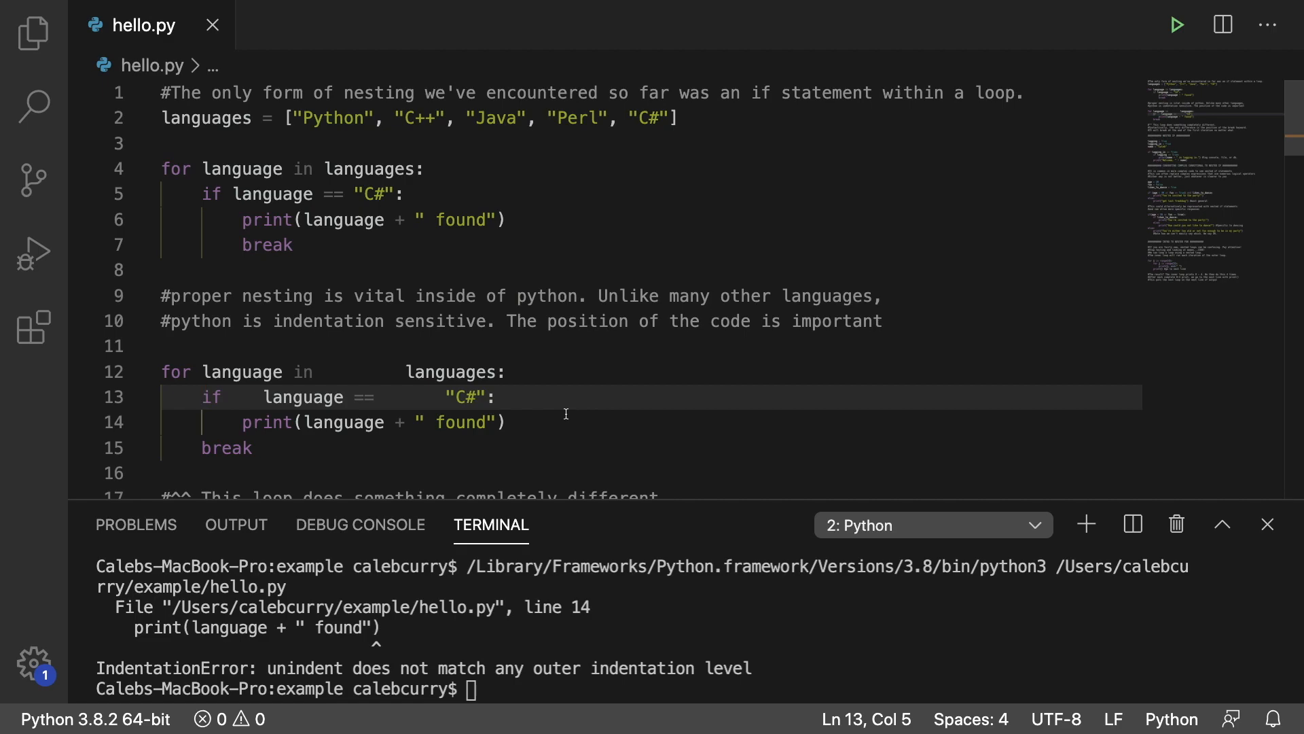
scroll("down", 3)
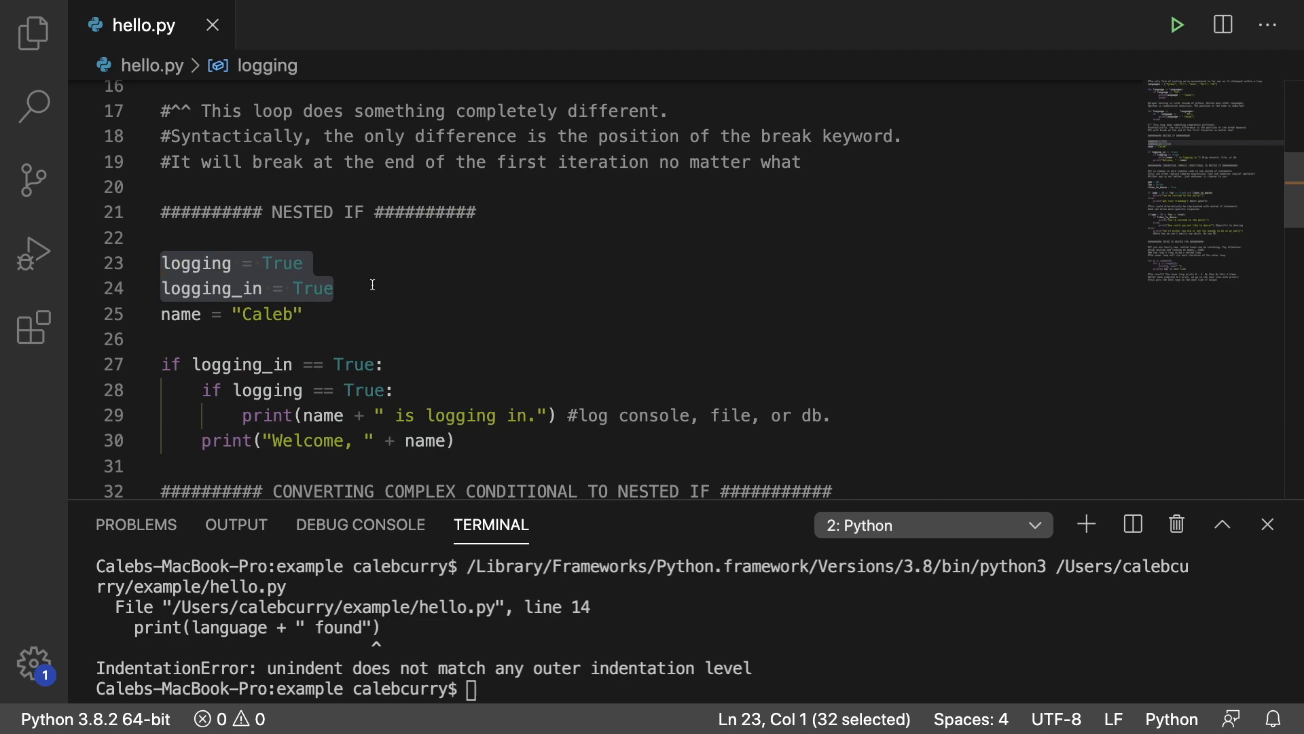
left_click(371, 288)
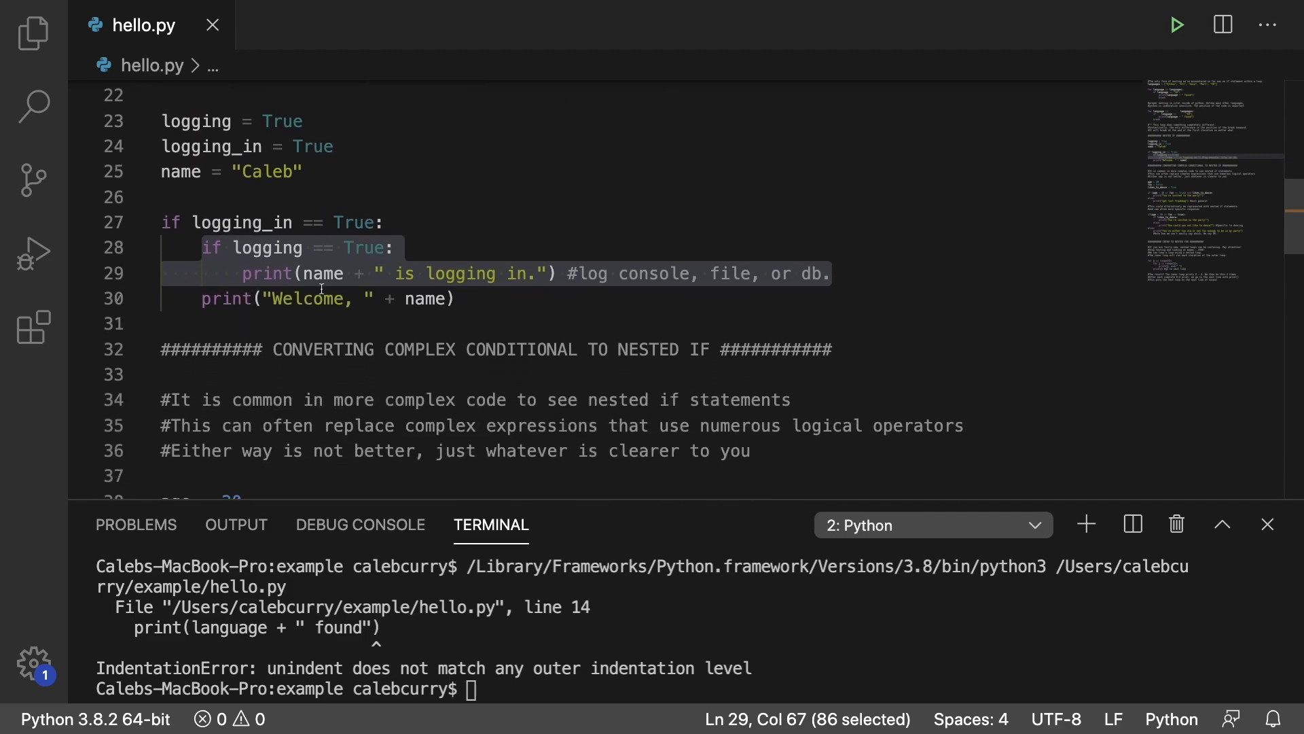
Step: Scroll past the nested likes_to_dance rewrite of the party-invite conditional to INTRO TO NESTED FOR
scroll("down", 3)
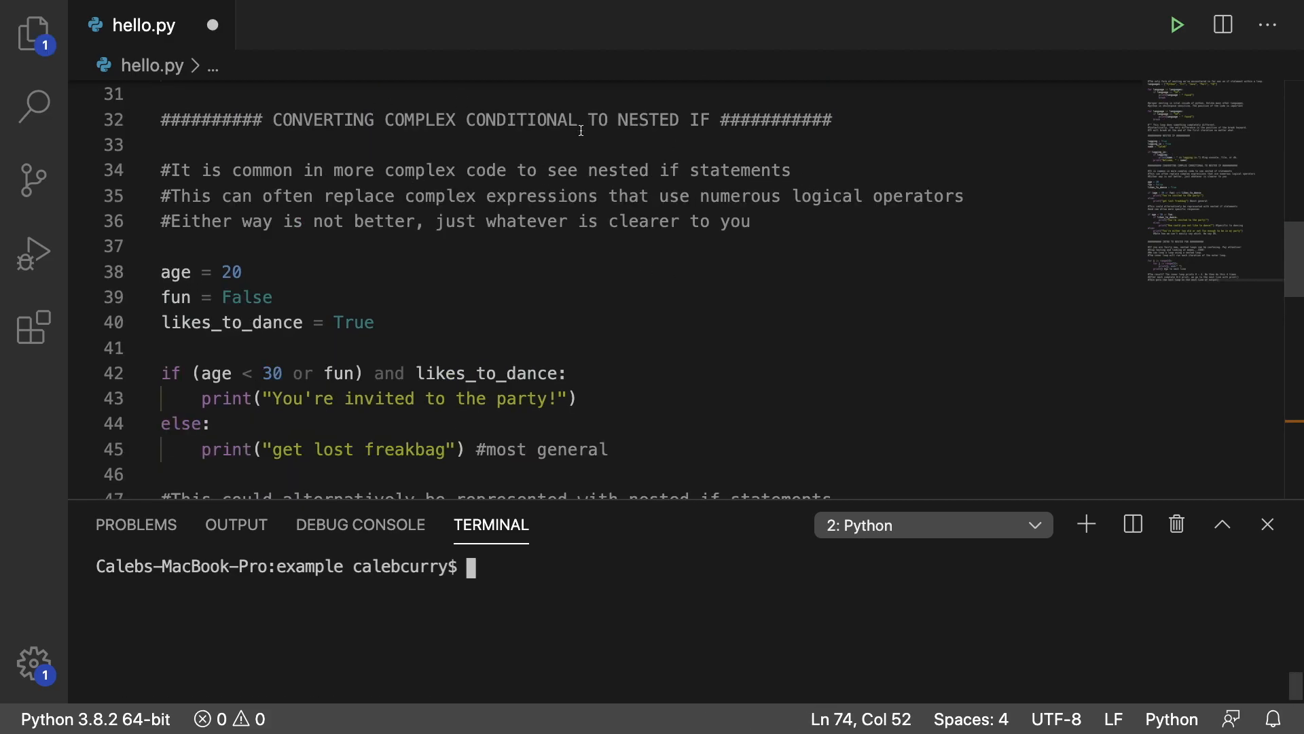
mouse_move(245, 222)
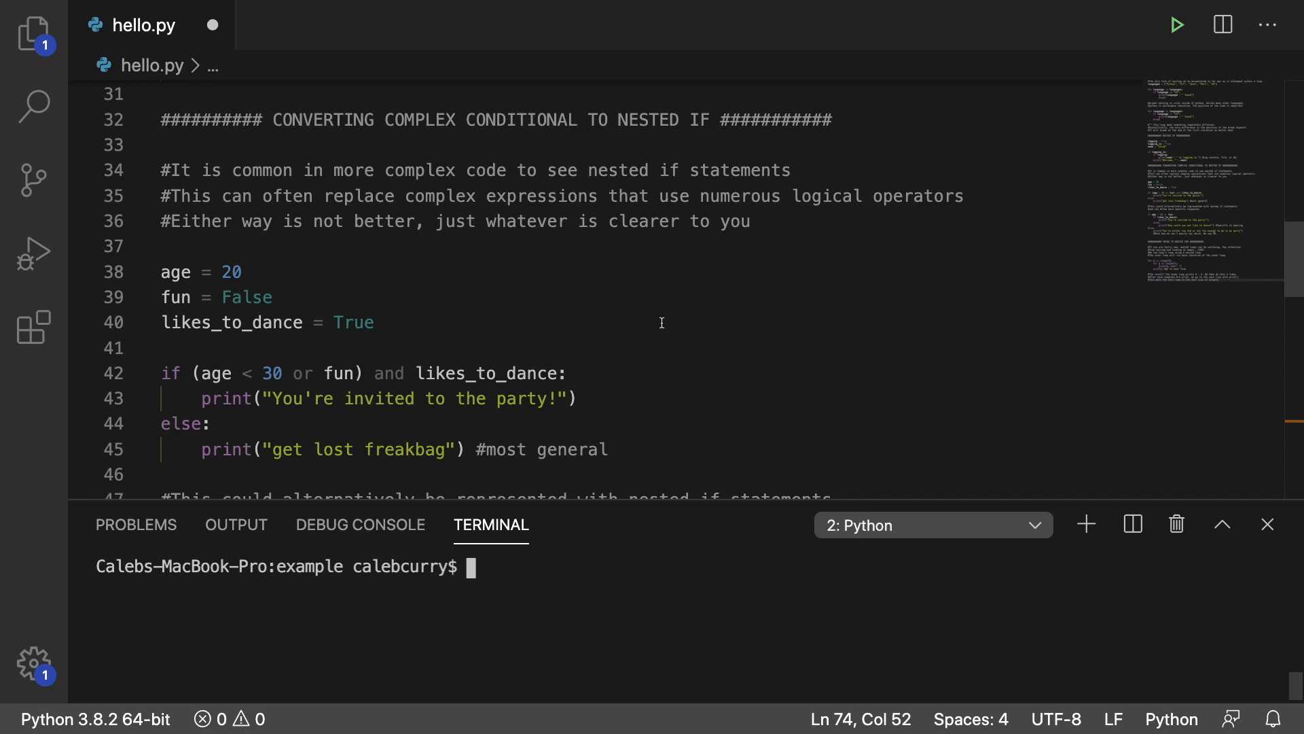
mouse_move(407, 335)
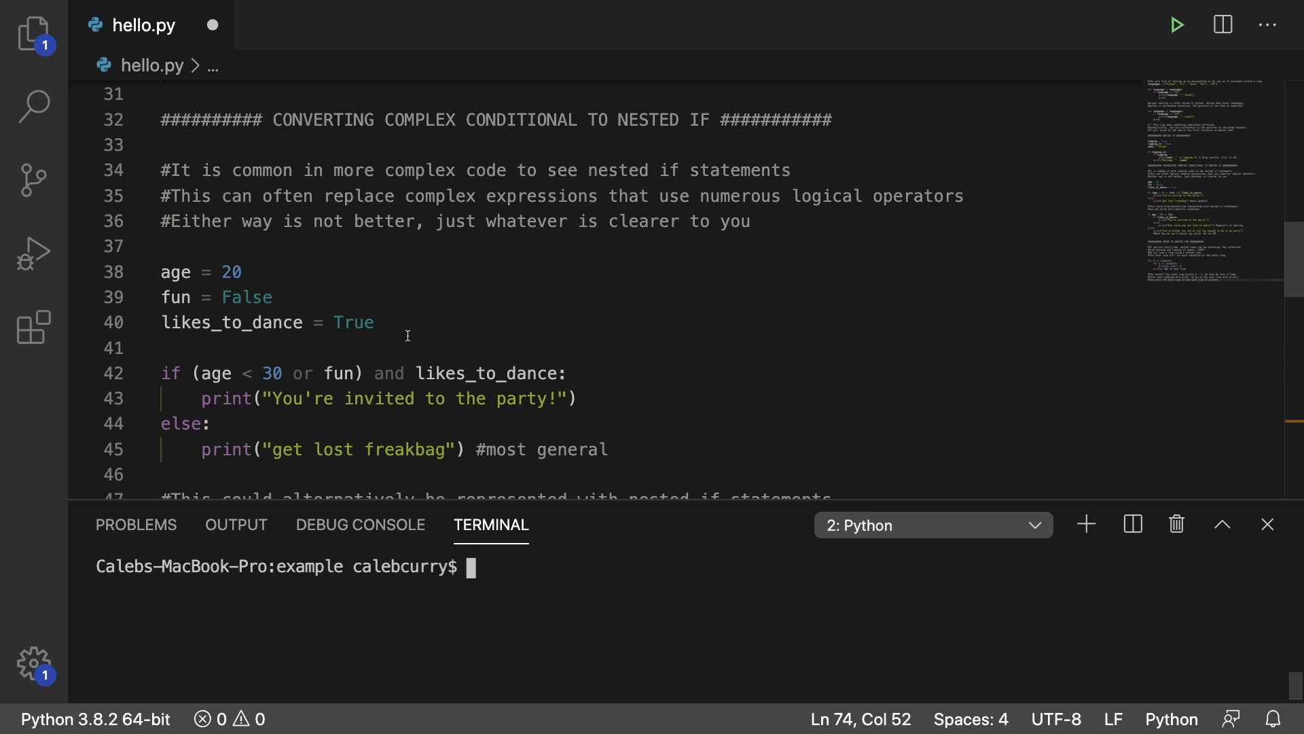
mouse_move(508, 322)
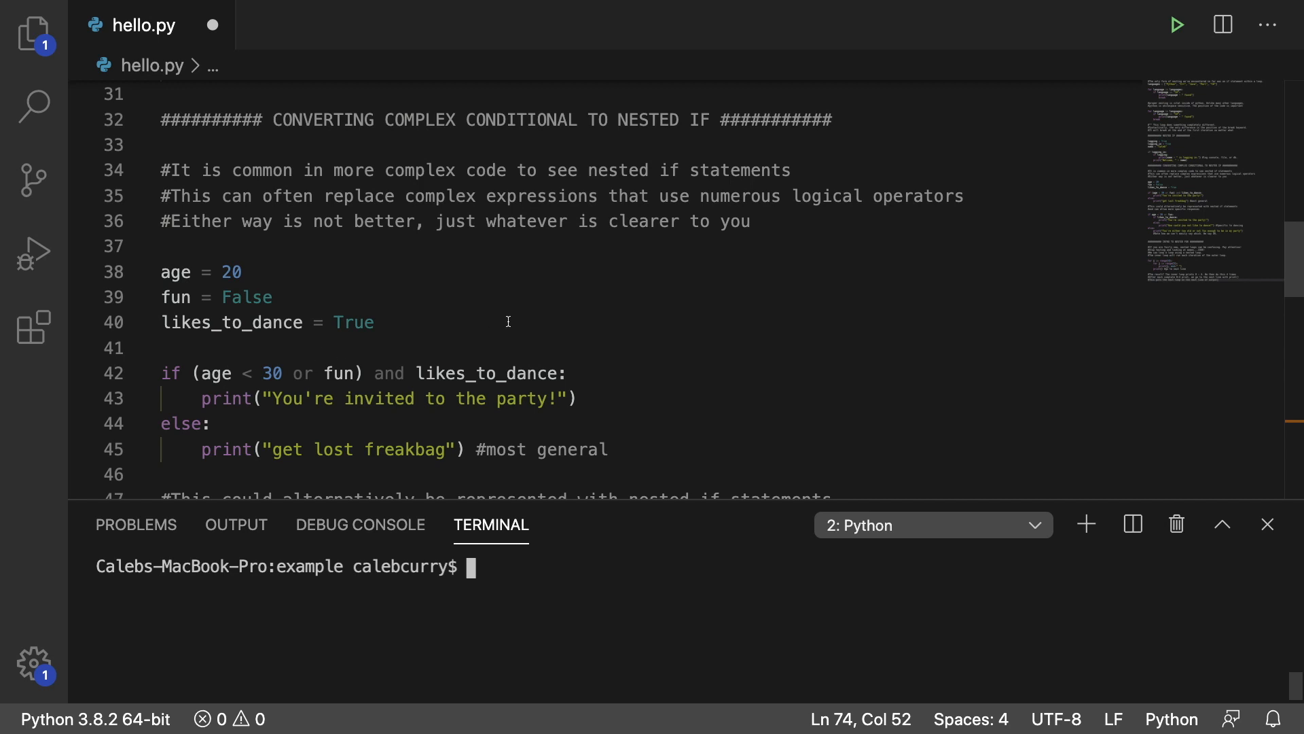
mouse_move(530, 362)
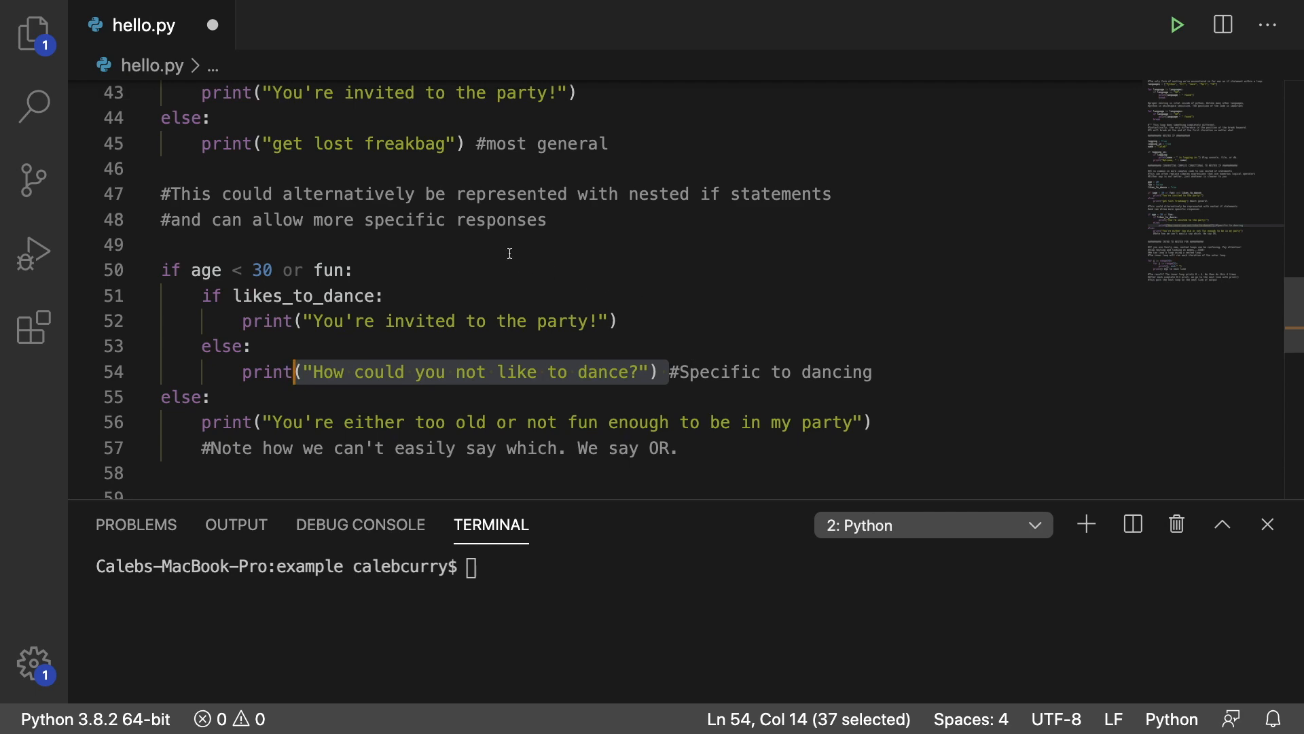
mouse_move(345, 246)
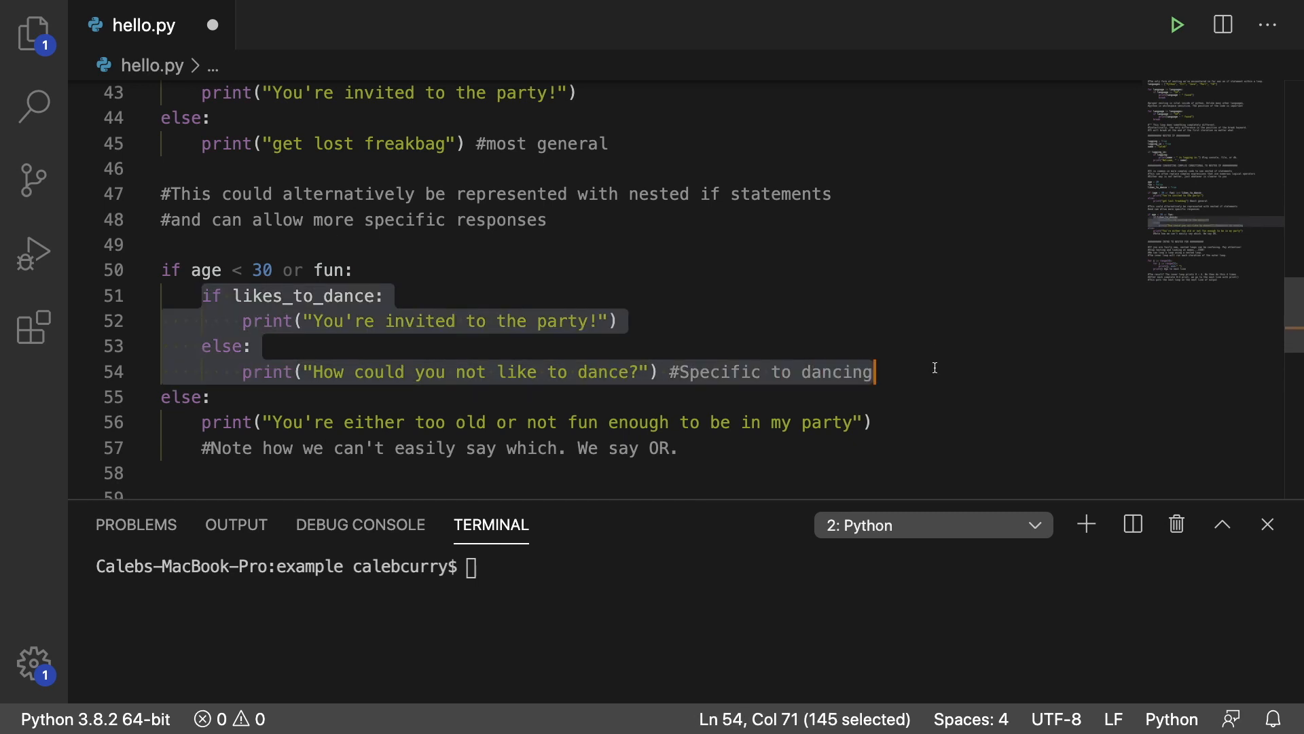
left_click(679, 448)
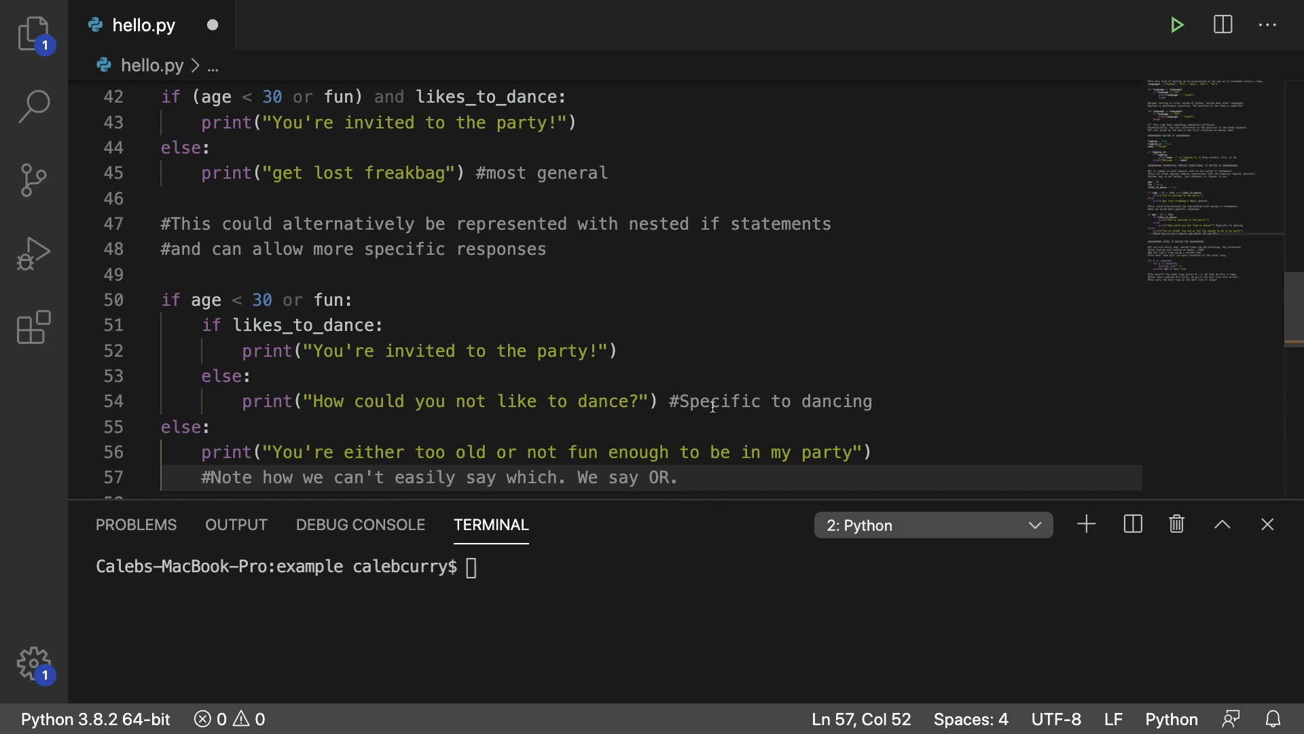
mouse_move(555, 315)
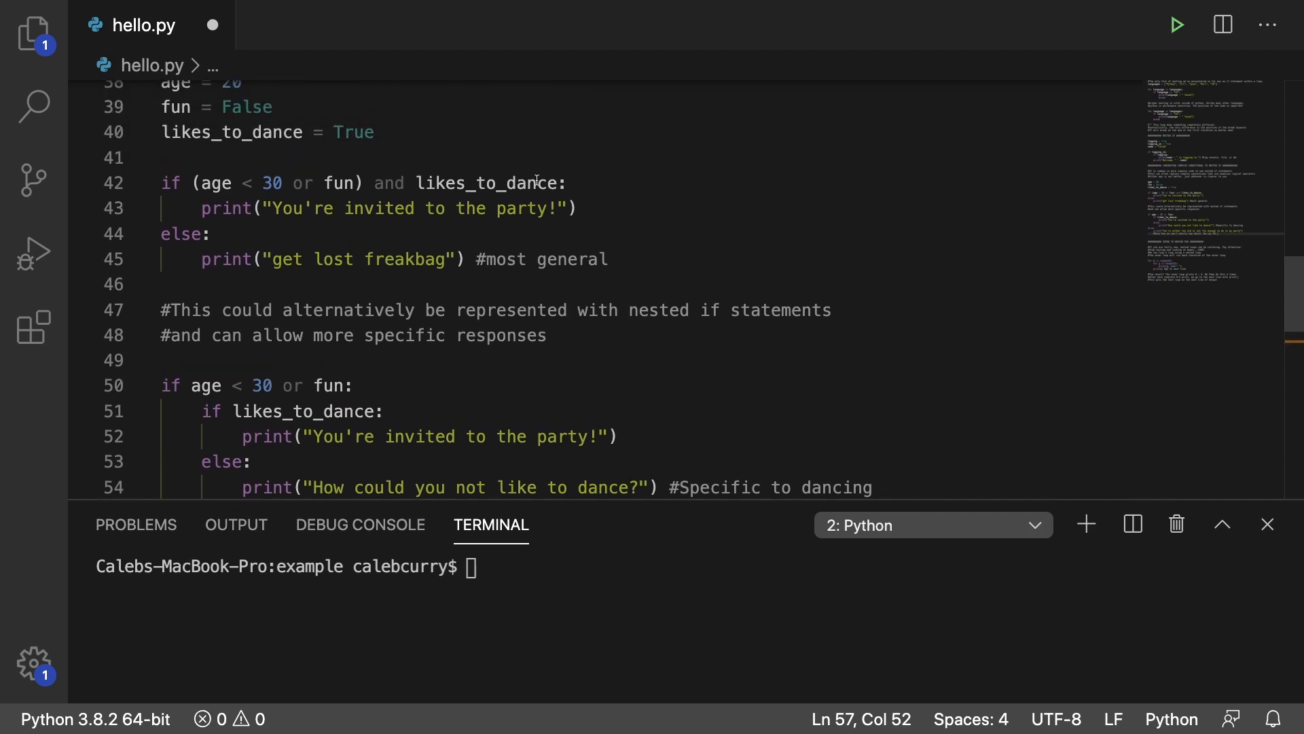
scroll("down", 3)
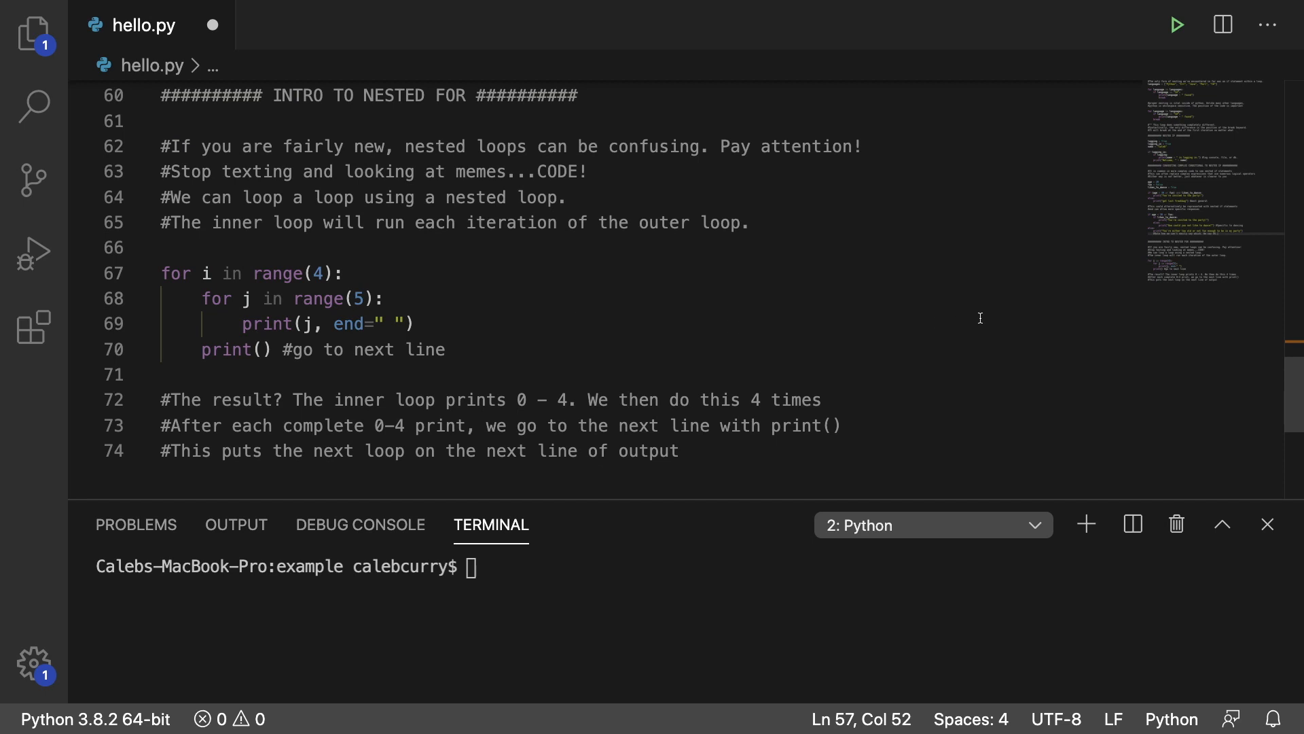
Step: Run hello.py, then highlight the space in end=" " and the print() line
left_click(1176, 24)
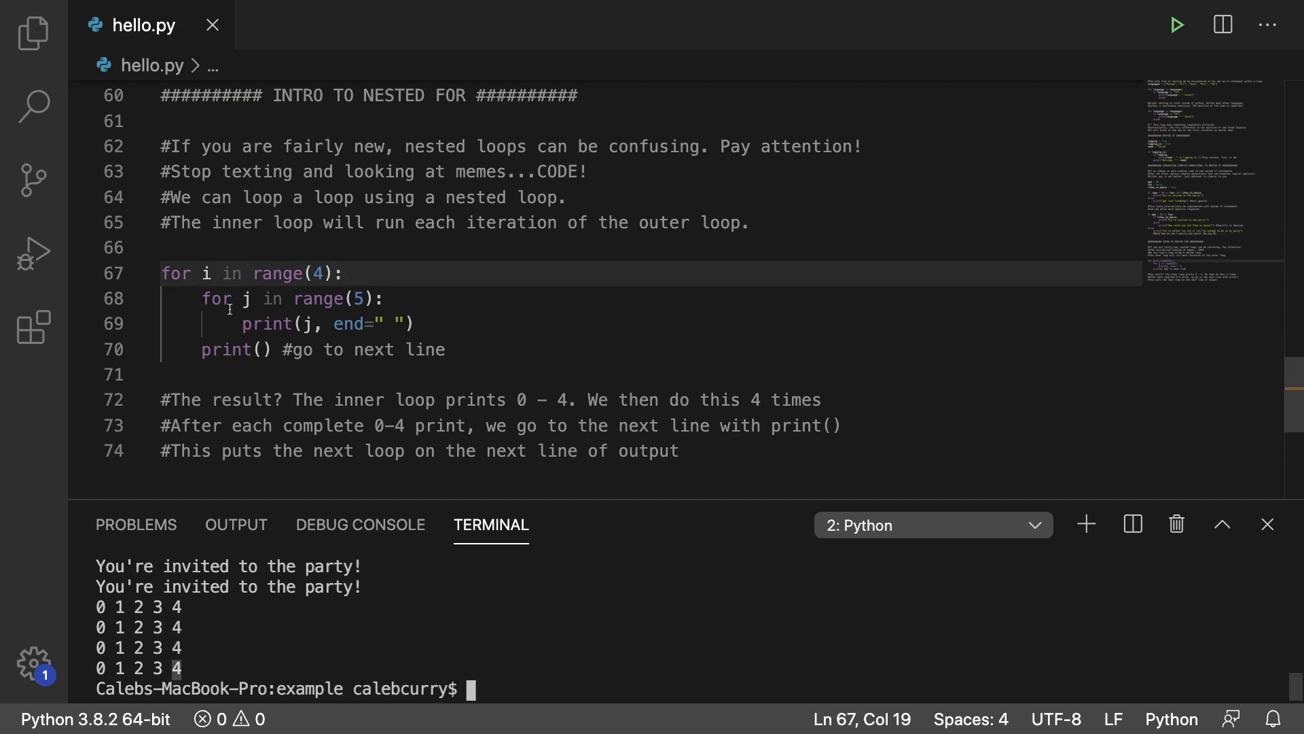
left_click_drag(162, 274, 341, 274)
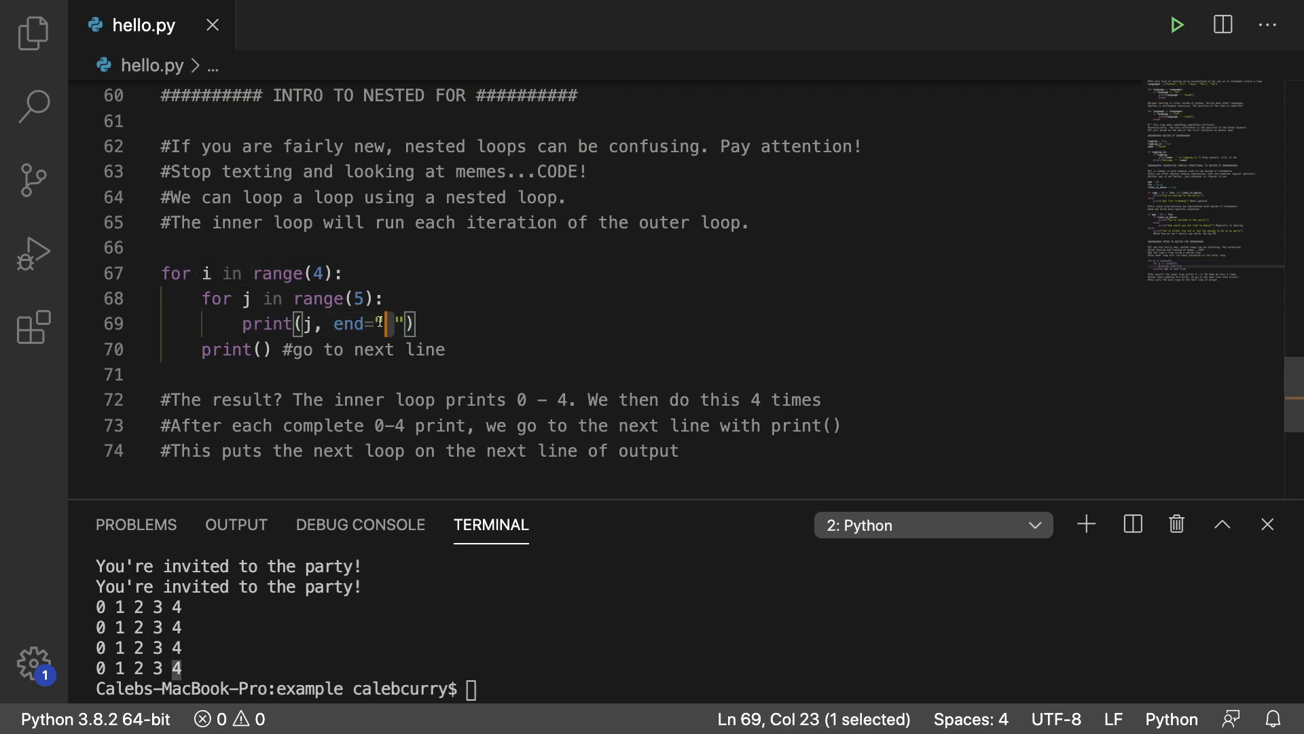
left_click(174, 375)
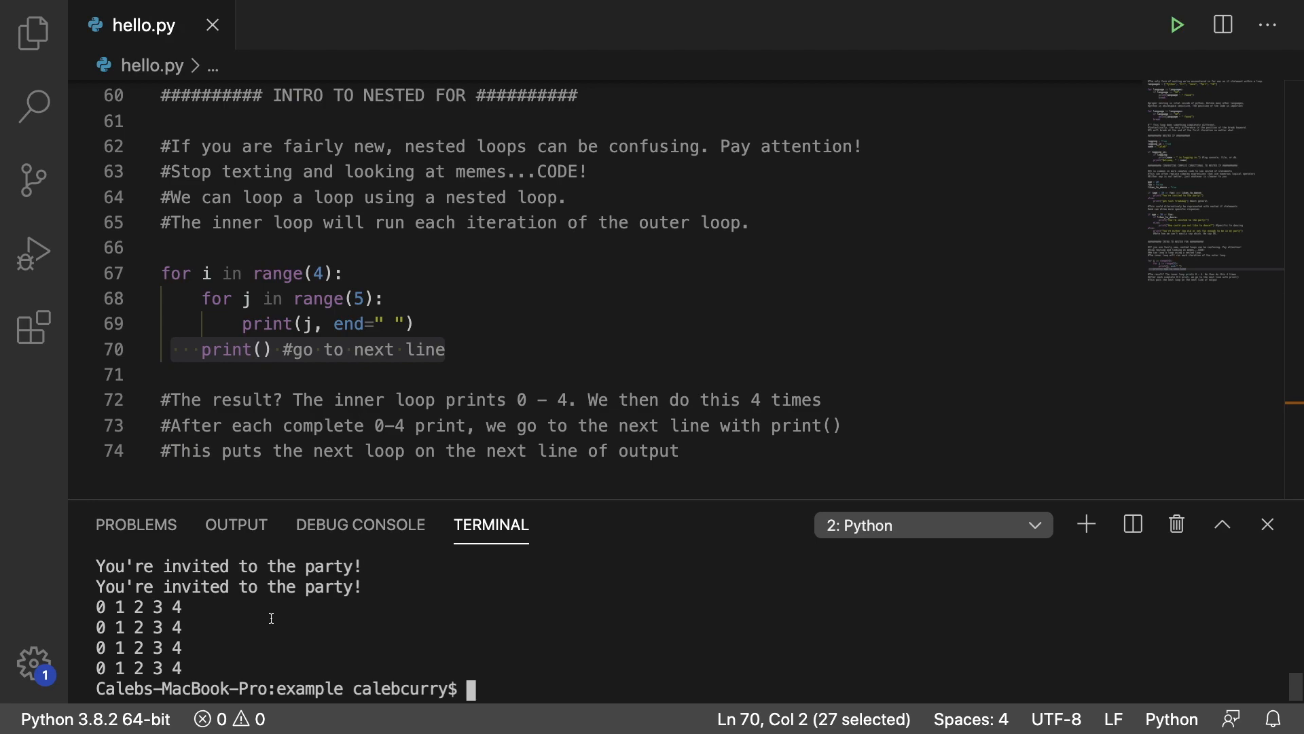
mouse_move(544, 432)
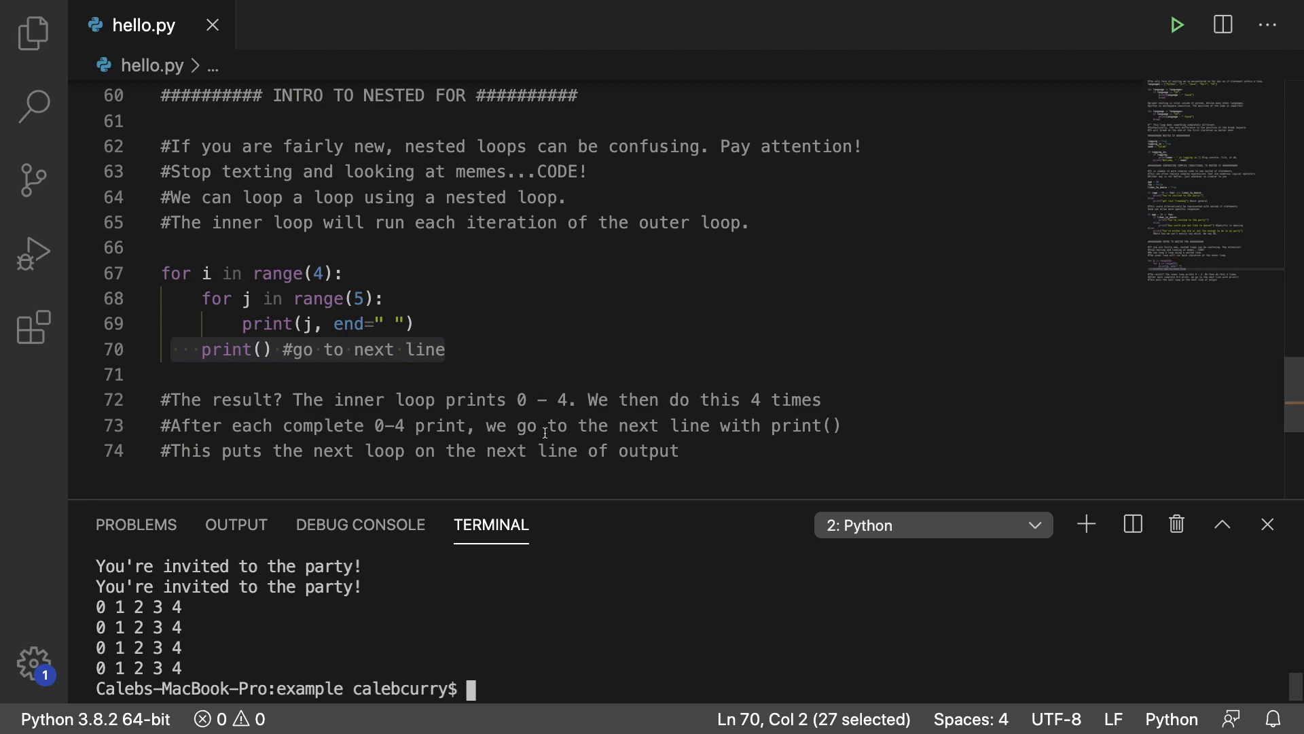